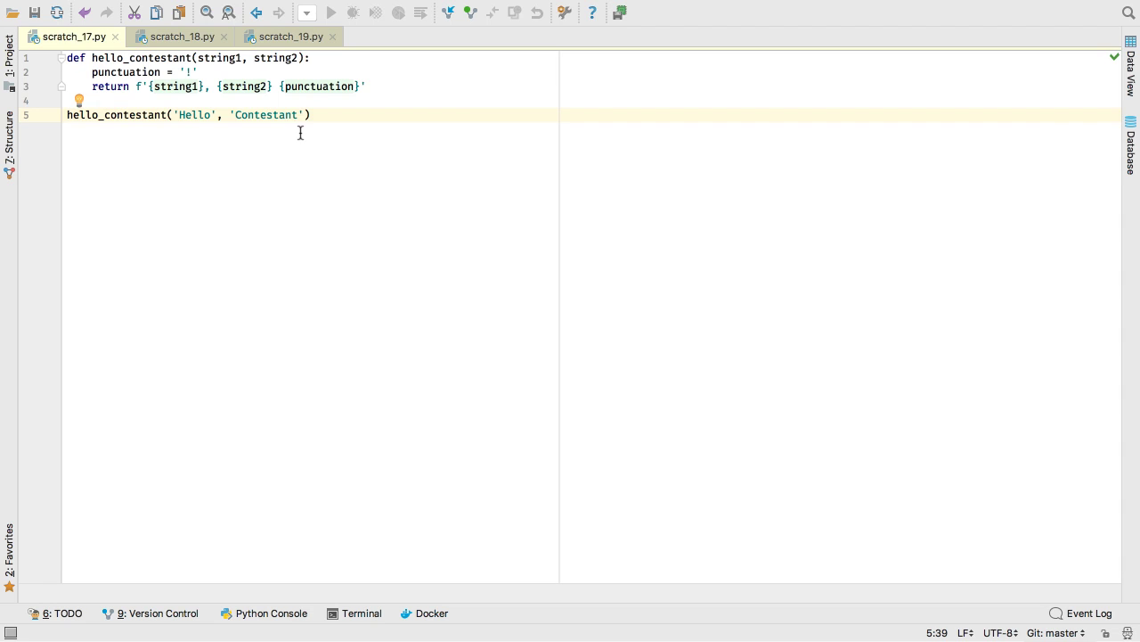
Pass 'extra' to hello_contestant and add a matching third parameter through Change Signature
text(, 'extra')
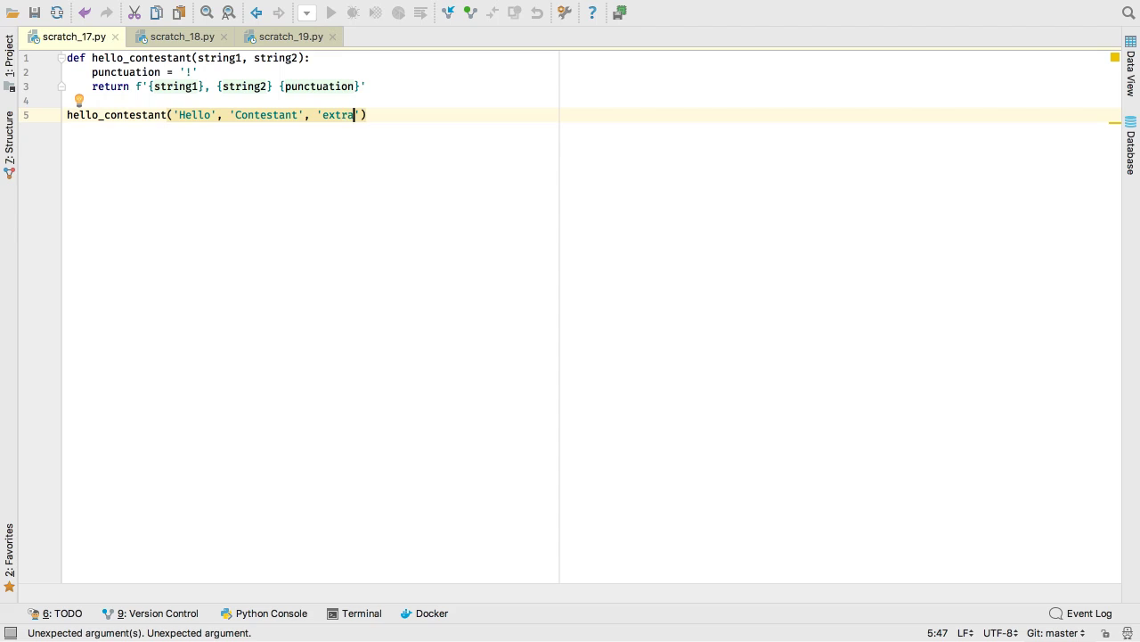
key(alt+enter)
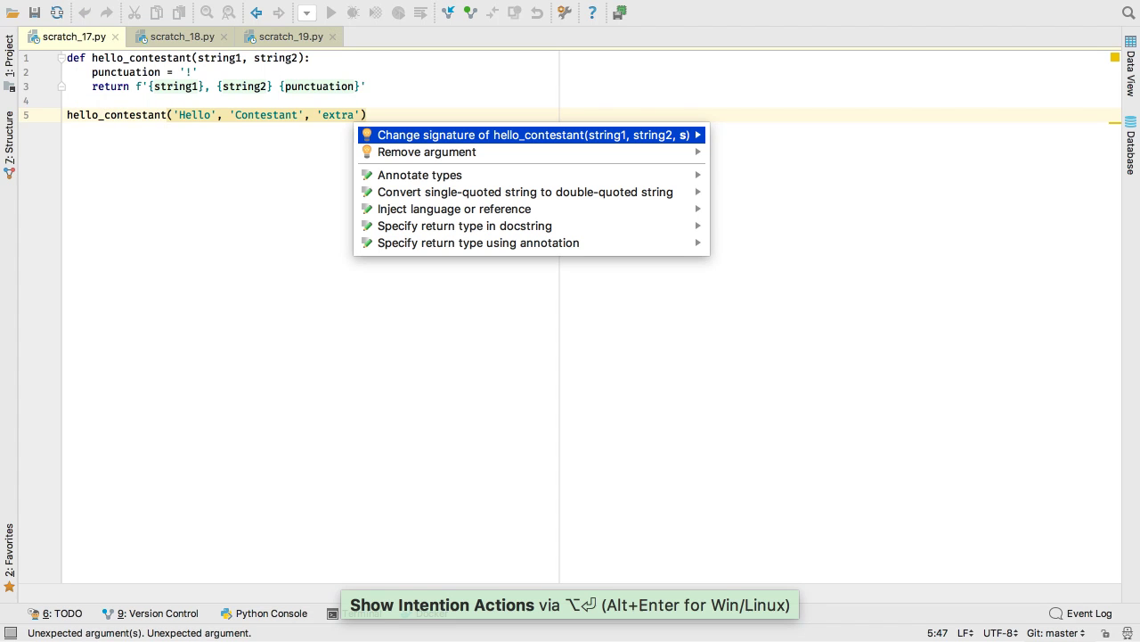
click(527, 134)
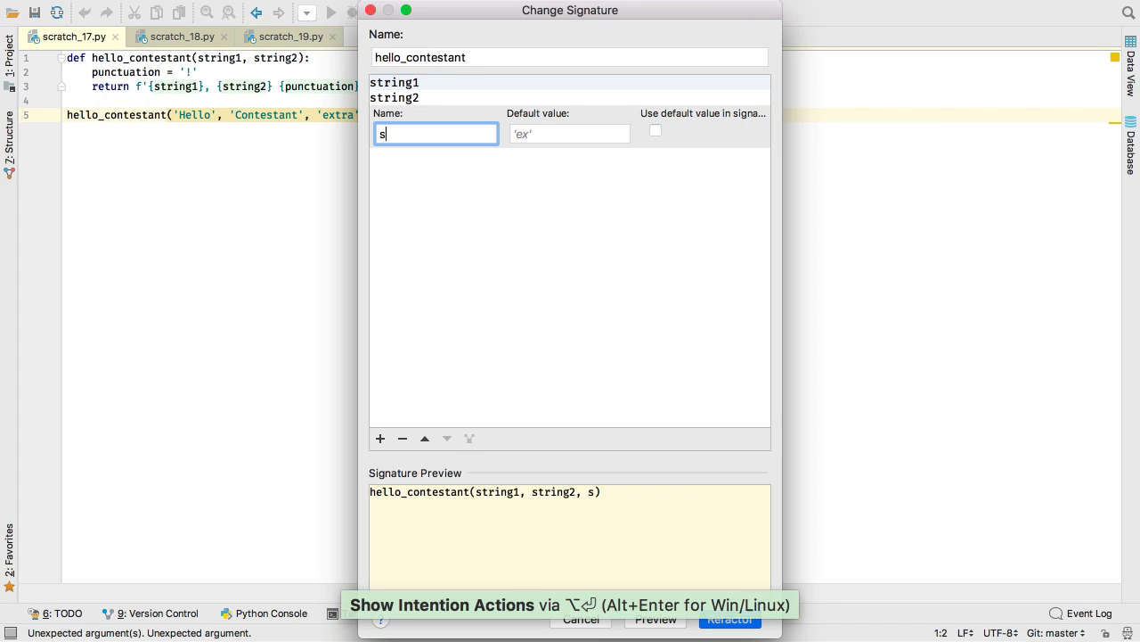
text(xtra)
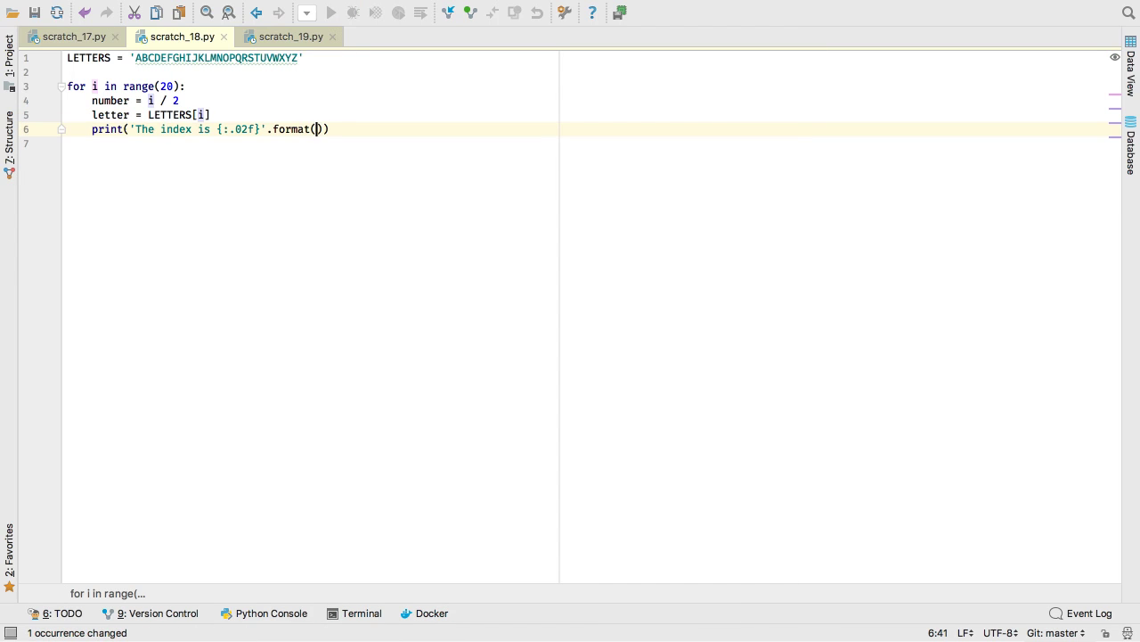
Pass letter into the format call and inspect its 'Unexpected type str' warning
text(letter)
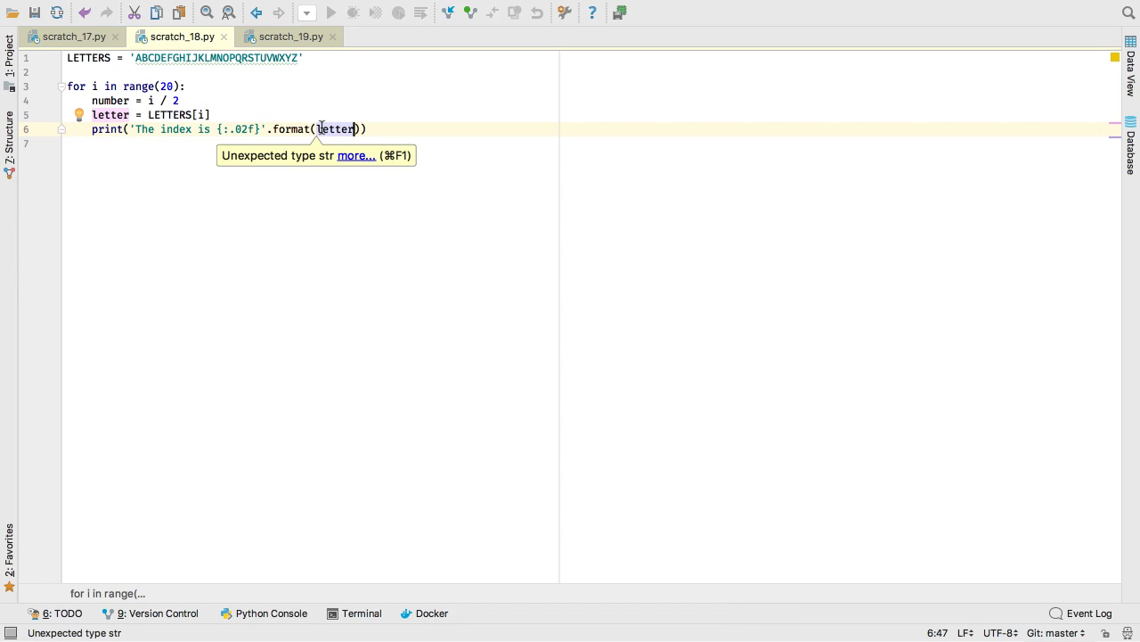
click(288, 37)
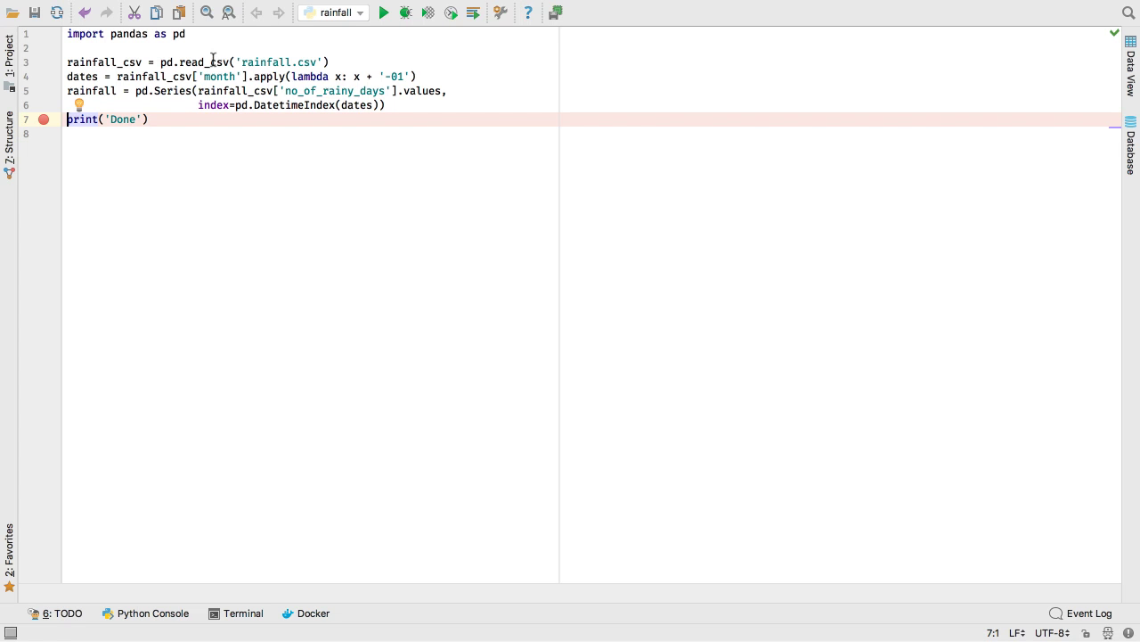
Debug the rainfall script to its breakpoint and open the rainfall Series in Data View
click(405, 13)
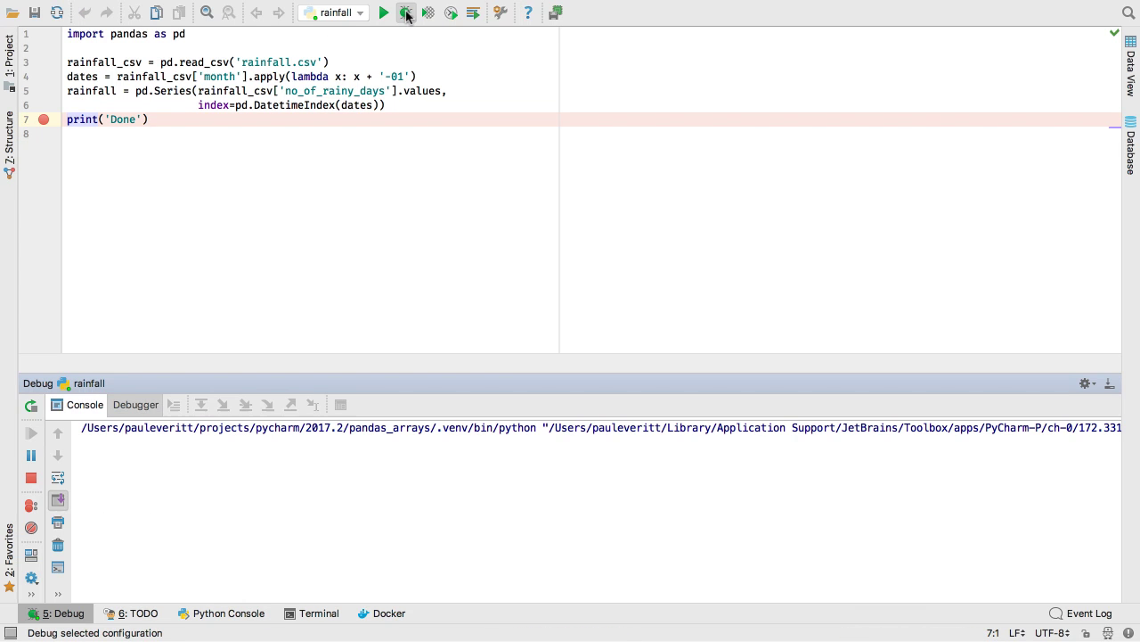
click(405, 12)
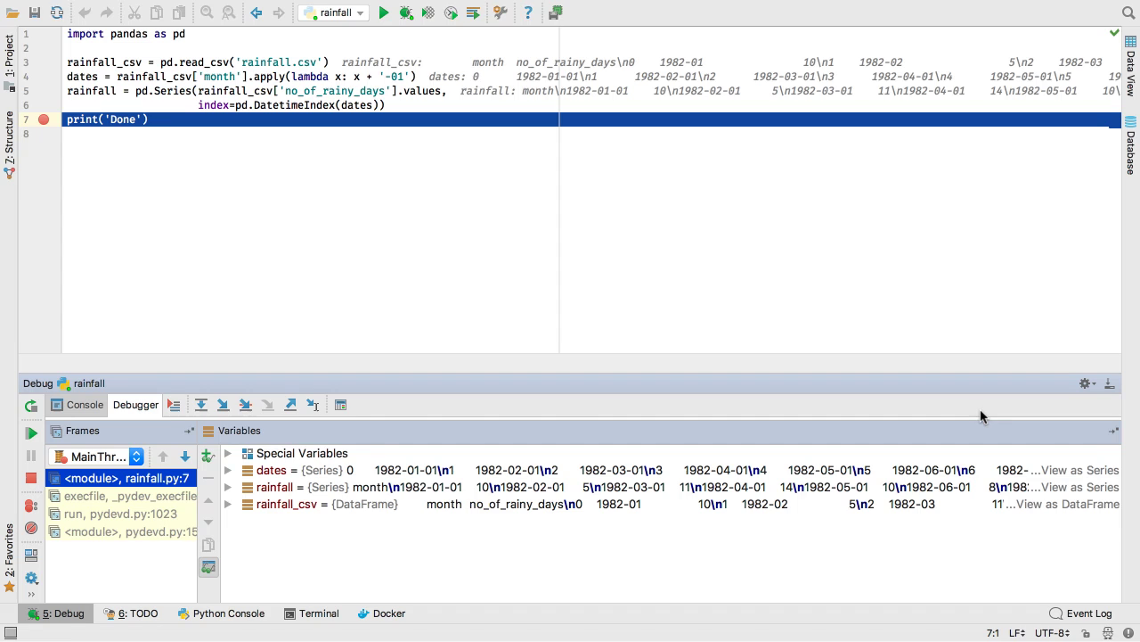
click(1079, 486)
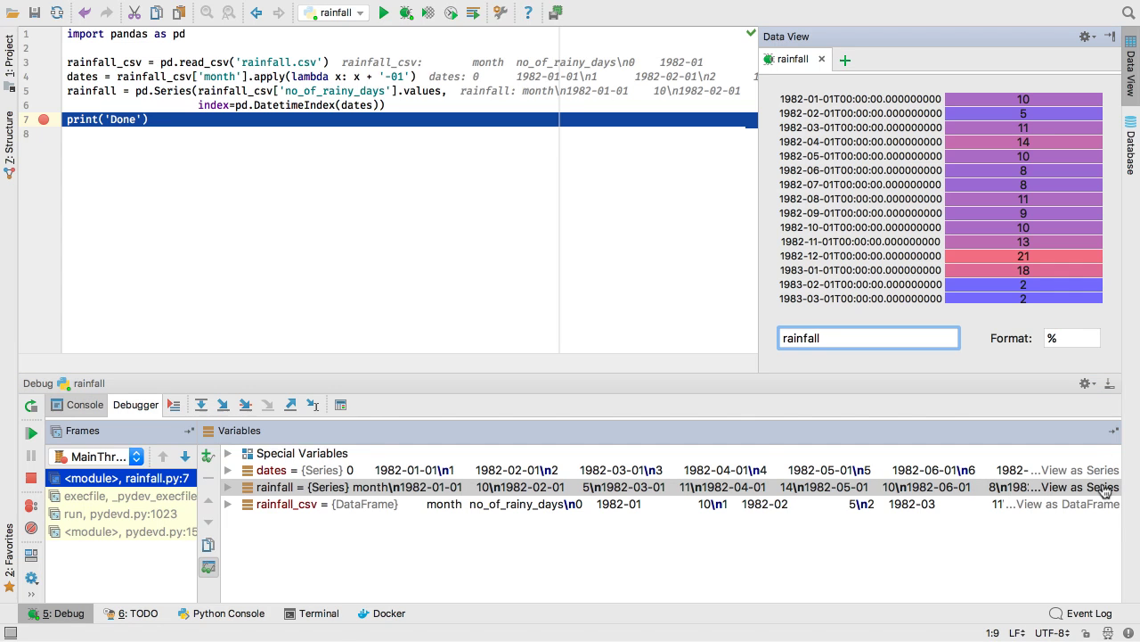
mouse_move(969, 243)
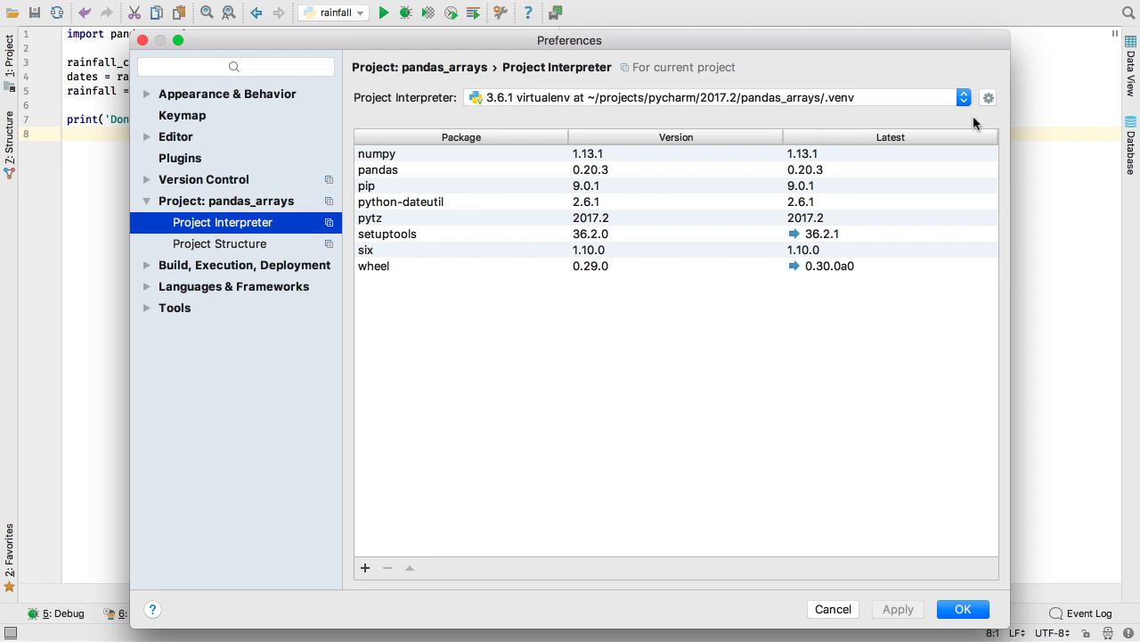
Add a remote interpreter using SSH Credentials with the Authentication agent auth type
click(963, 97)
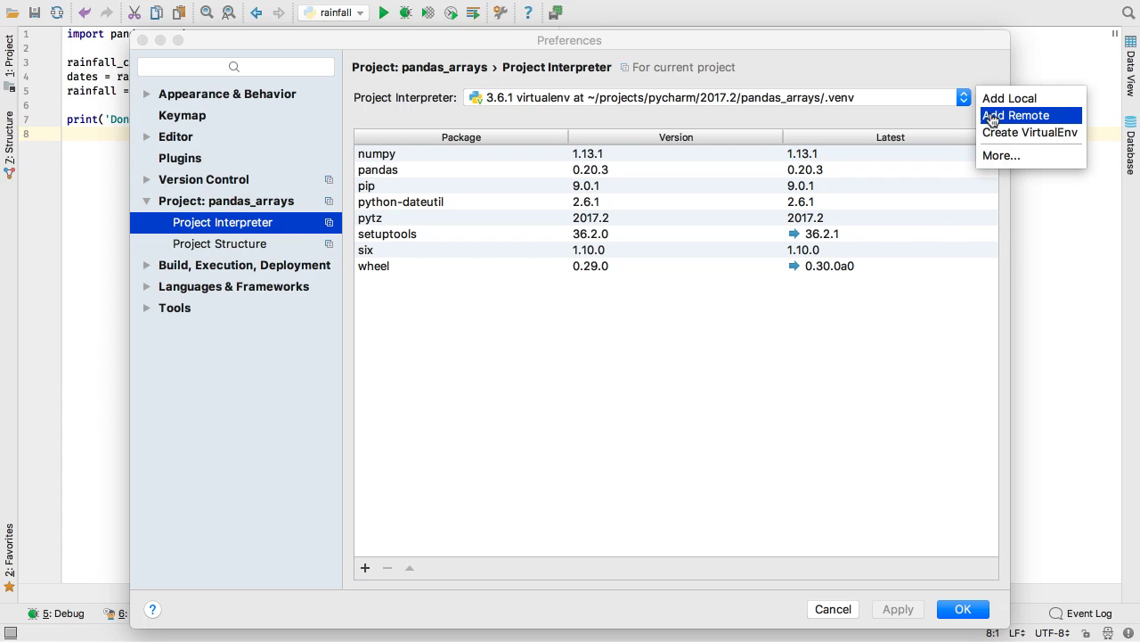
click(1017, 115)
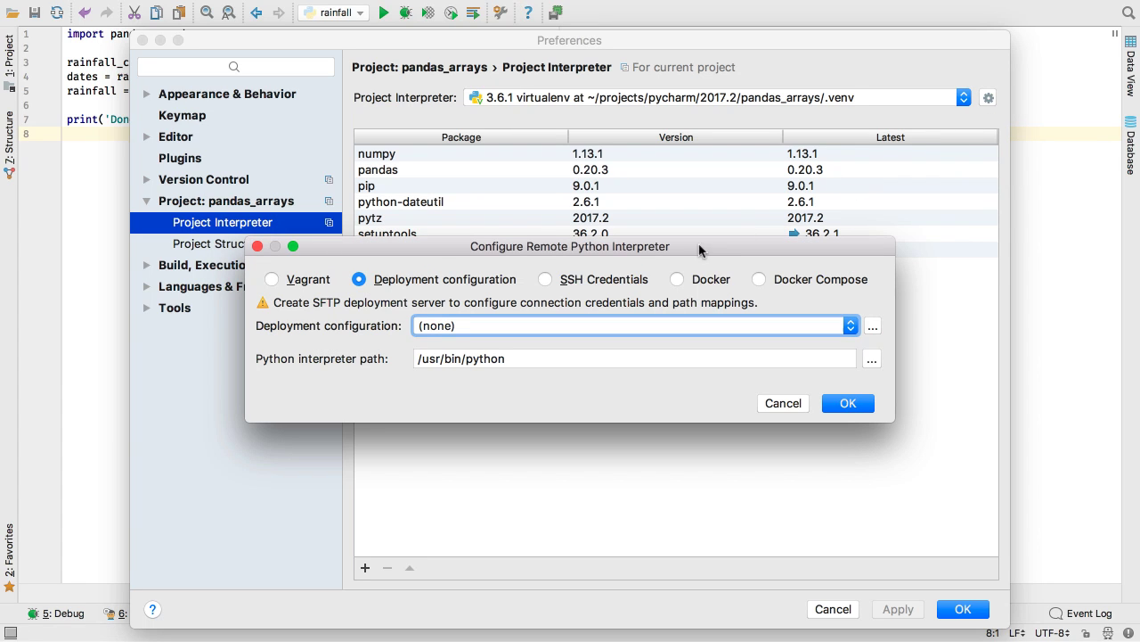
click(545, 279)
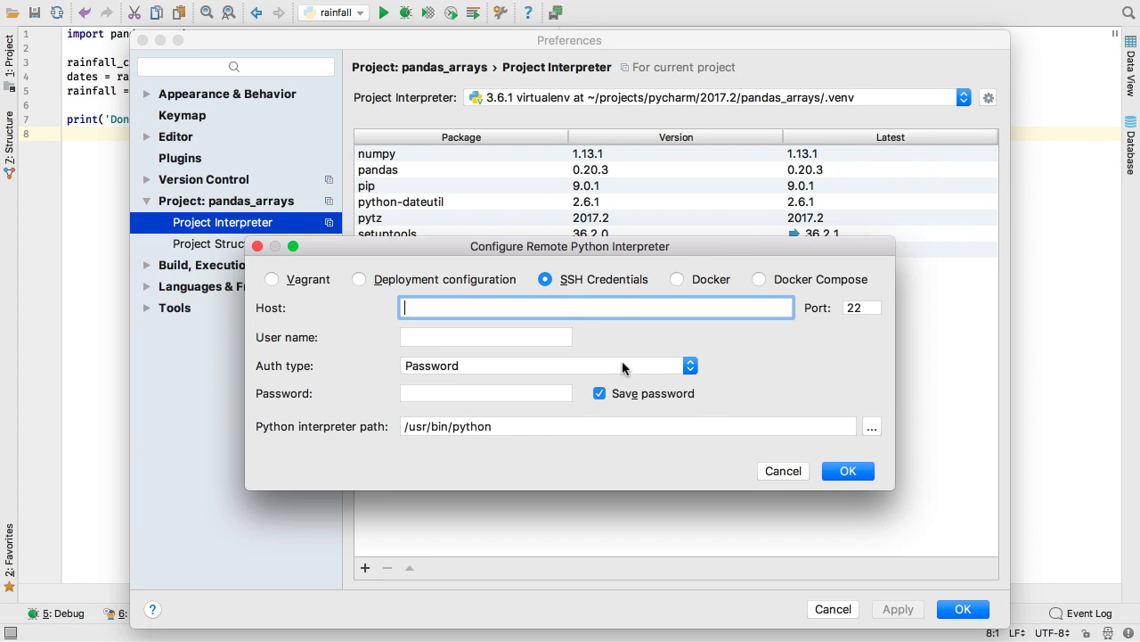
click(538, 366)
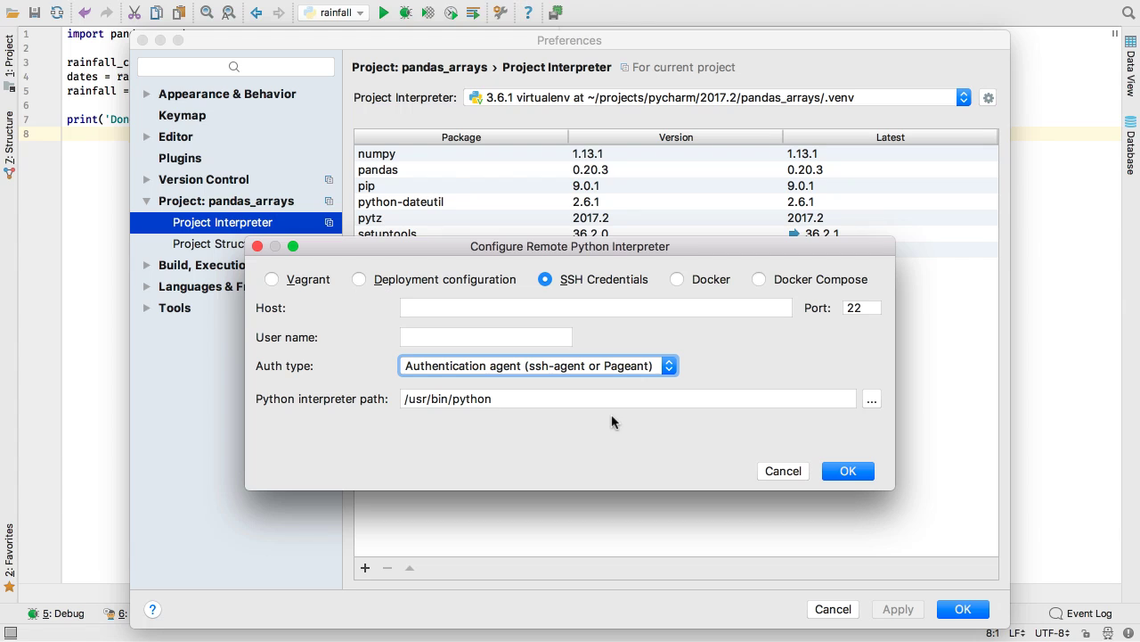
mouse_move(565, 365)
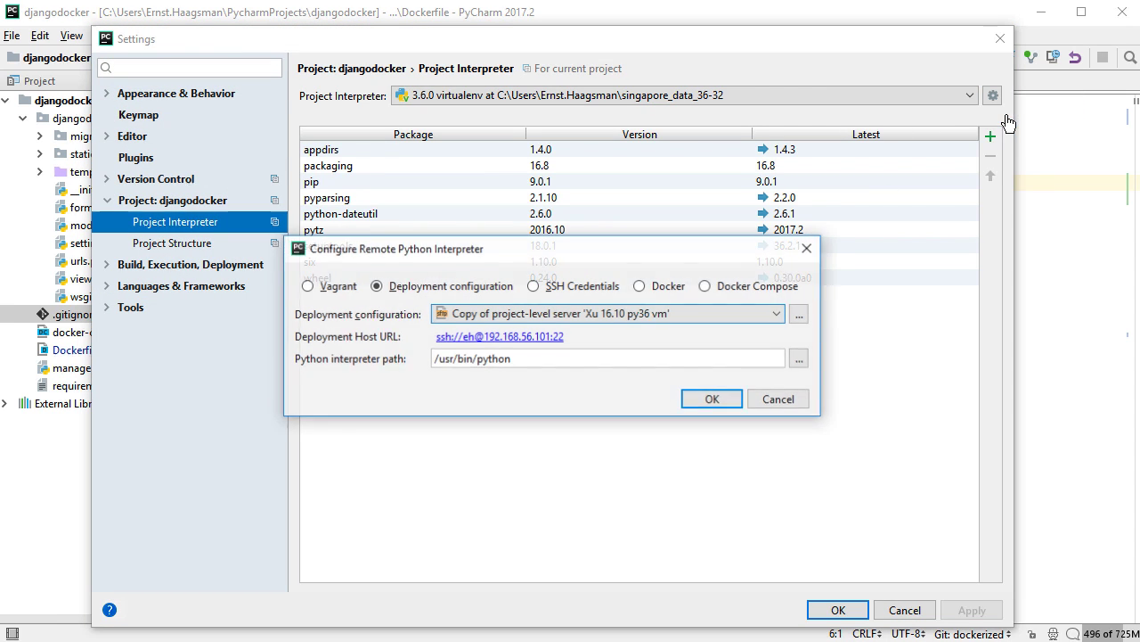
Set the remote interpreter to Docker Compose with the web service and confirm
click(705, 285)
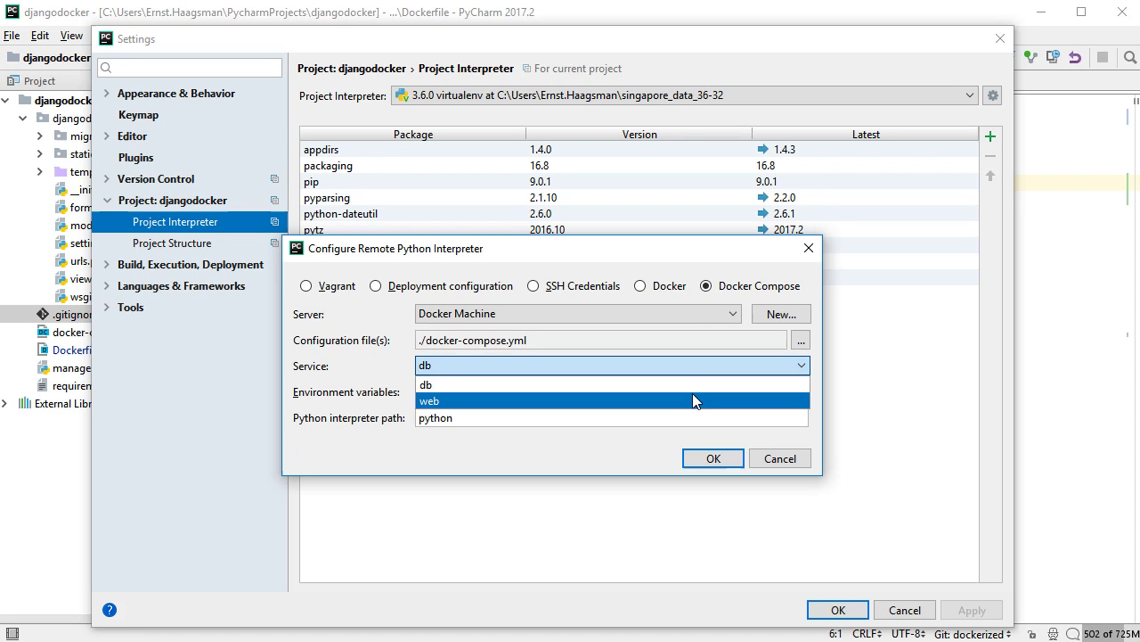
click(430, 400)
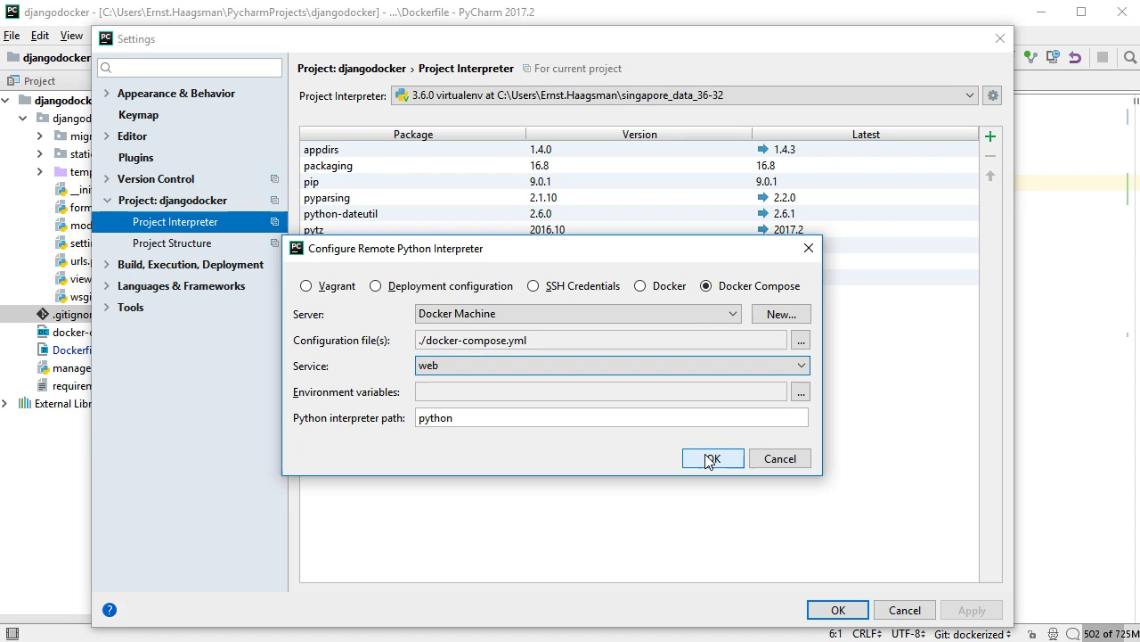
click(712, 457)
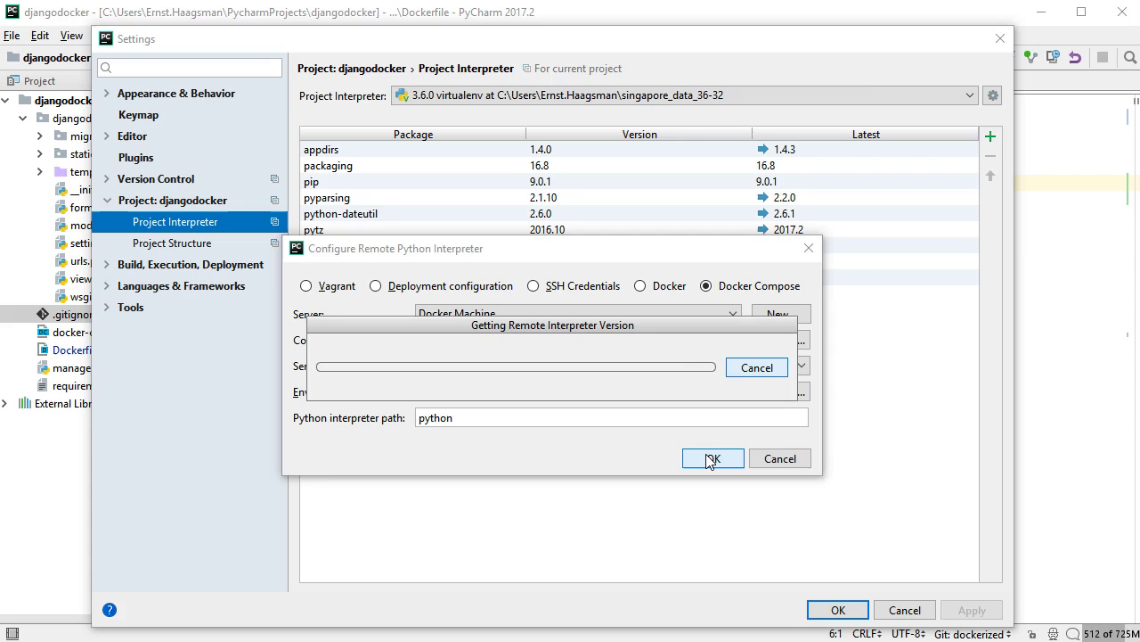
click(713, 457)
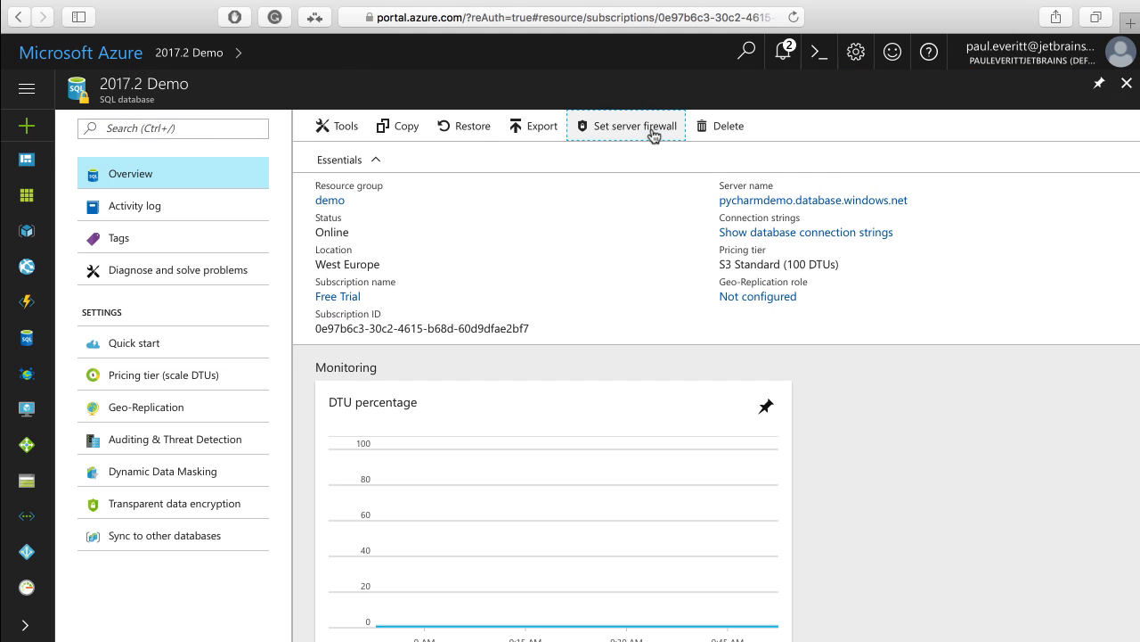
Return to the 2017.2 Demo database and show its JDBC connection string
click(633, 125)
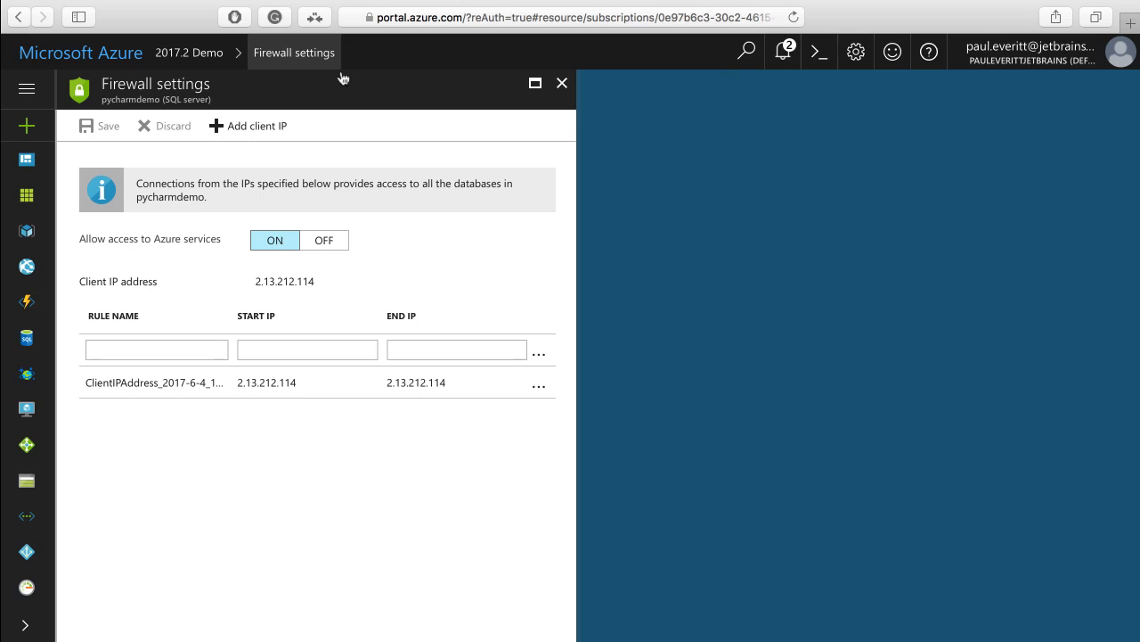
click(563, 83)
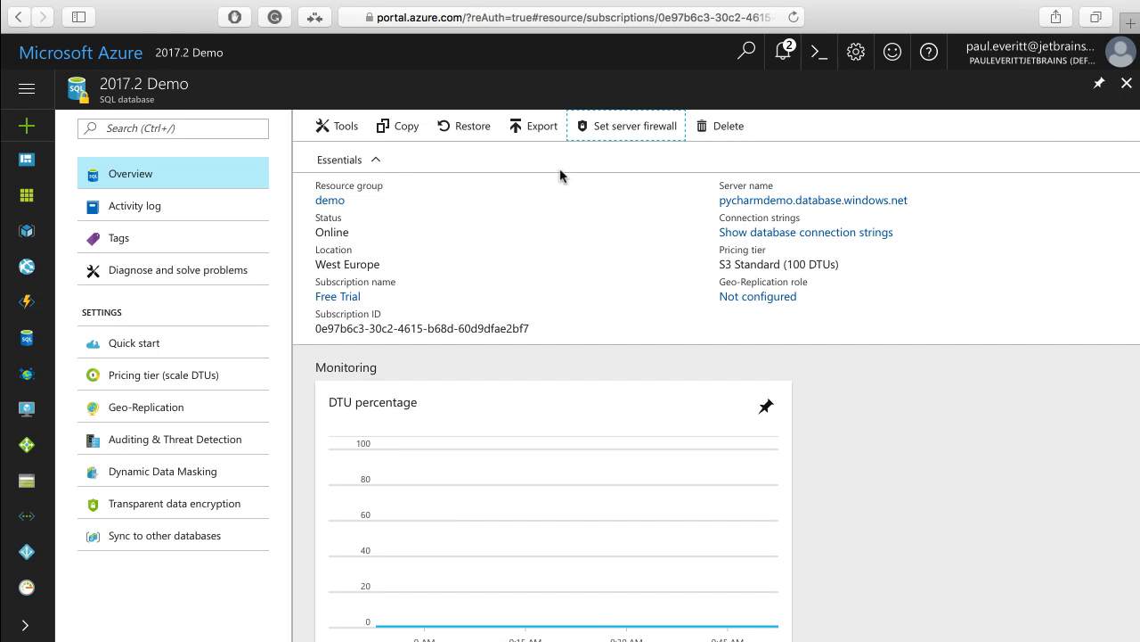
click(806, 232)
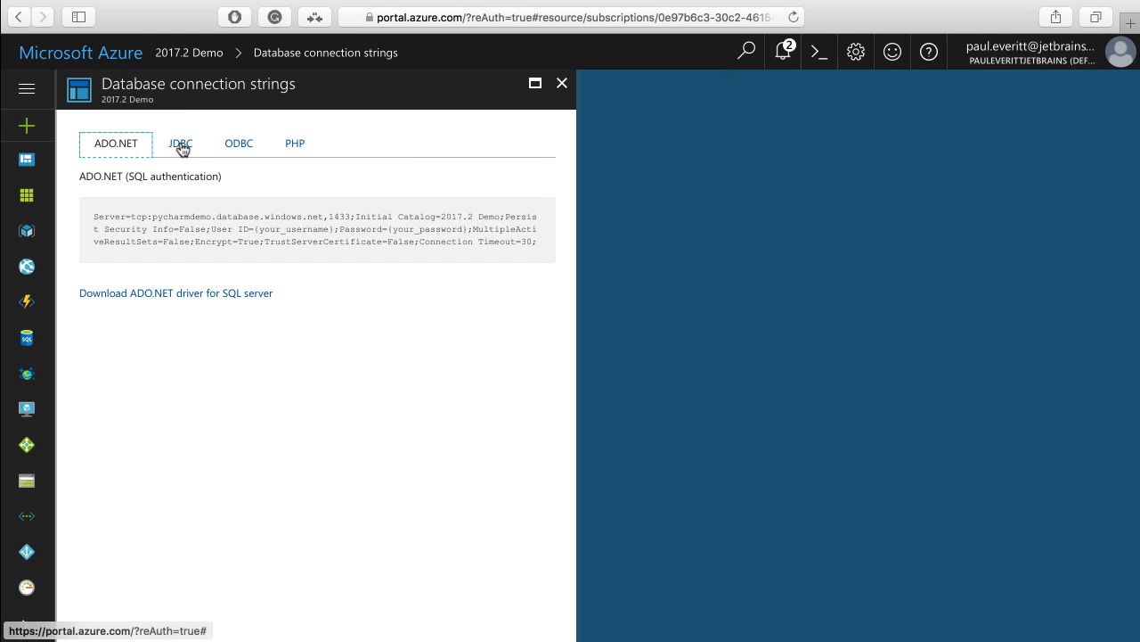
click(181, 142)
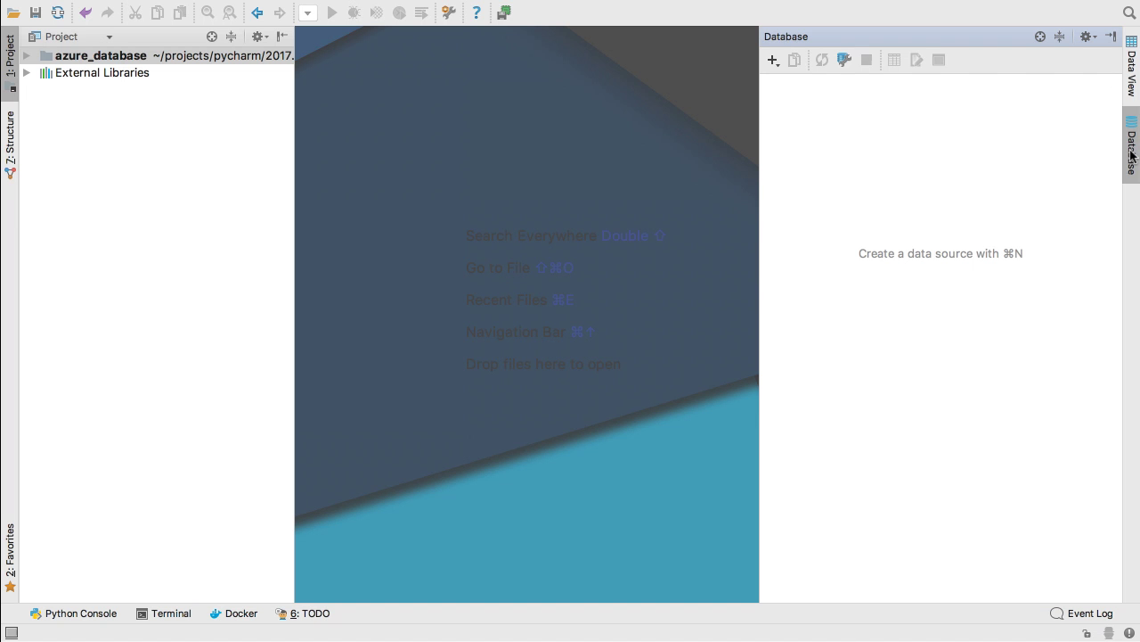
Add an Azure (Microsoft) data source and open the Todos table rows
click(771, 60)
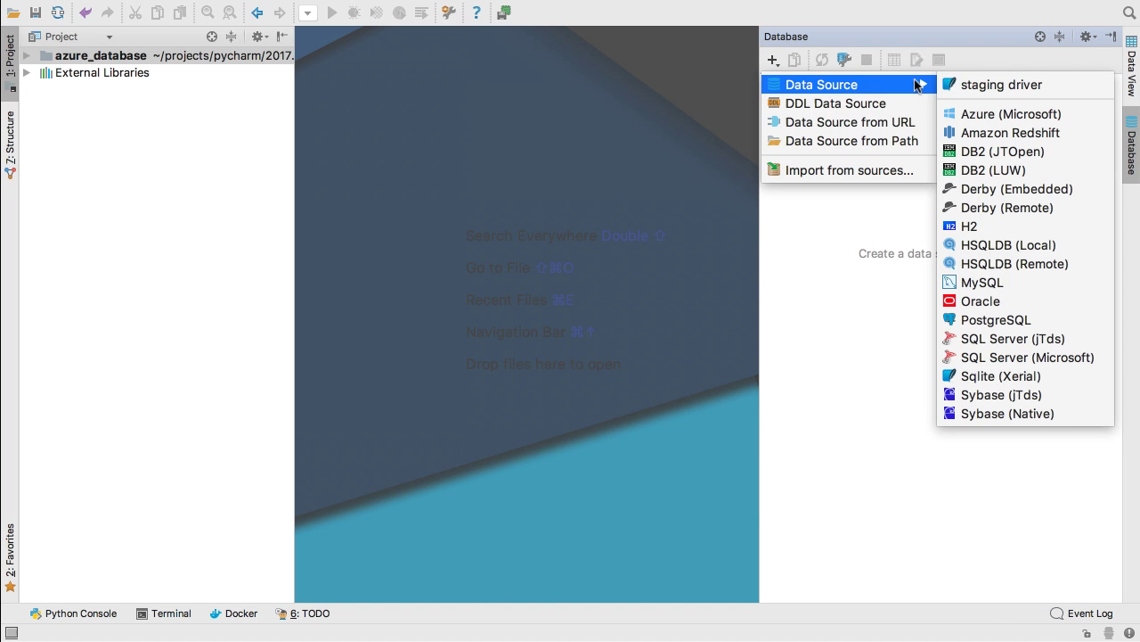
click(1011, 113)
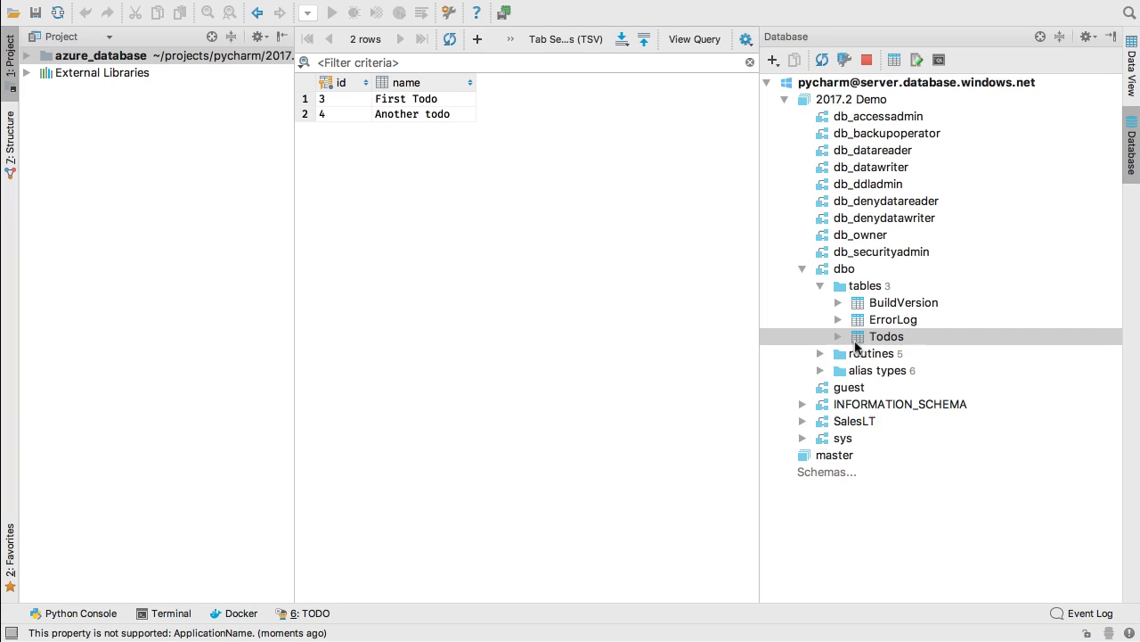
double_click(412, 114)
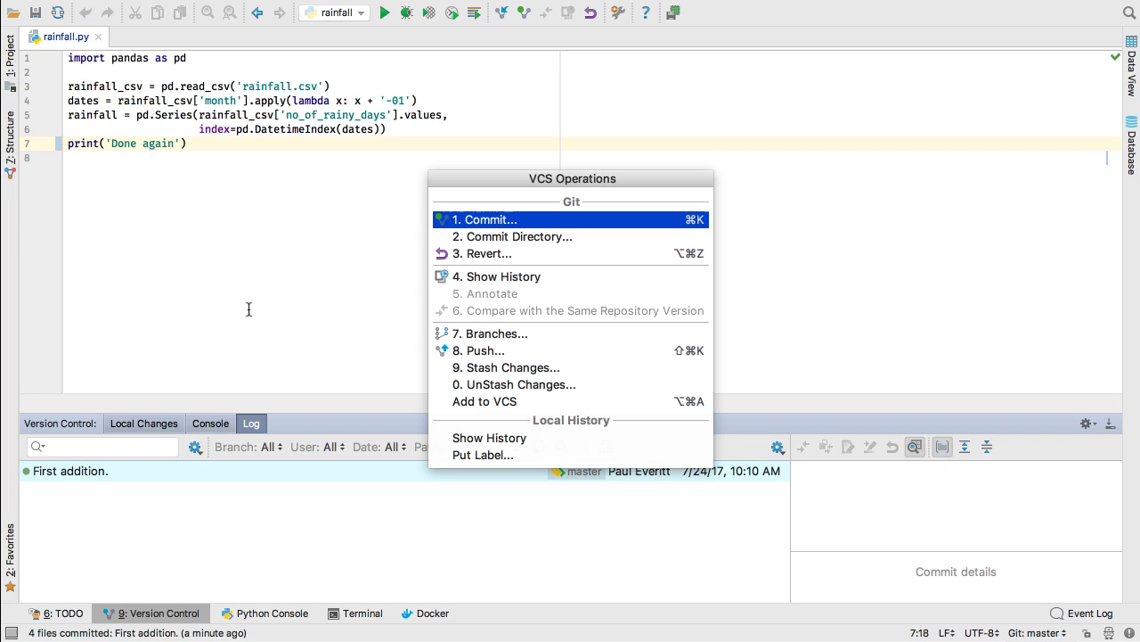
Commit the rainfall.py change, then reword that commit to fix the message typo
click(485, 219)
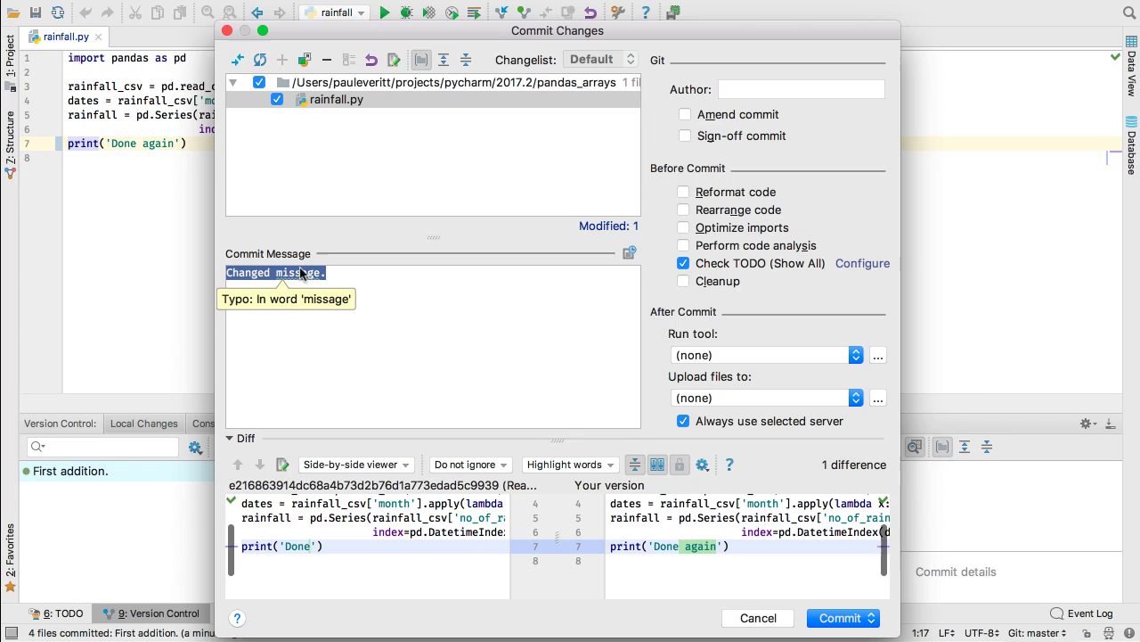
click(842, 617)
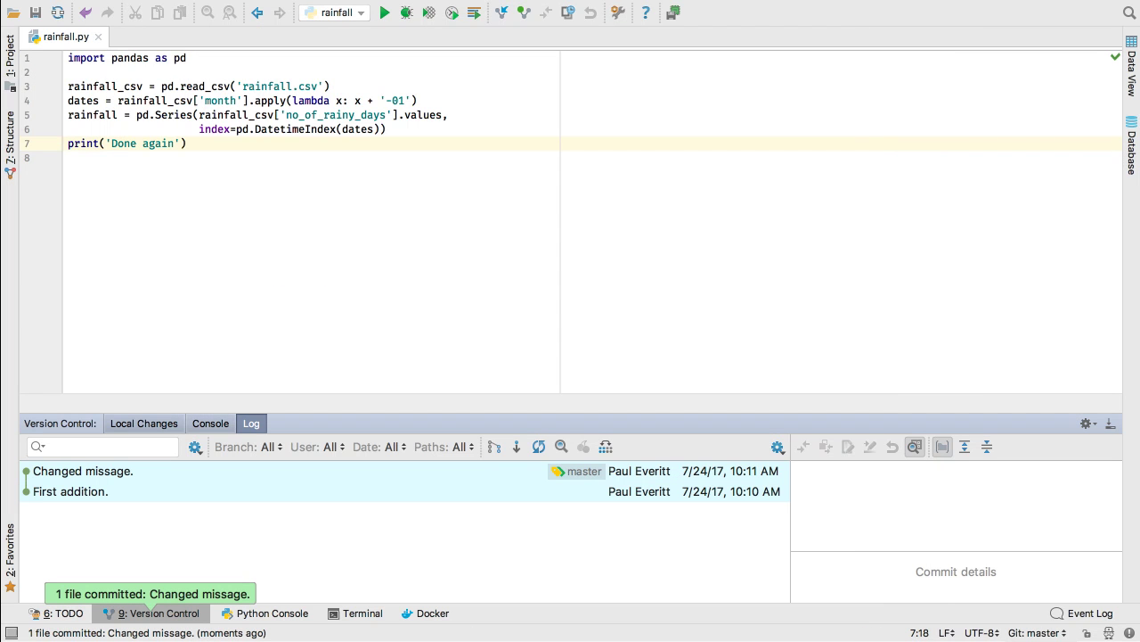
click(84, 470)
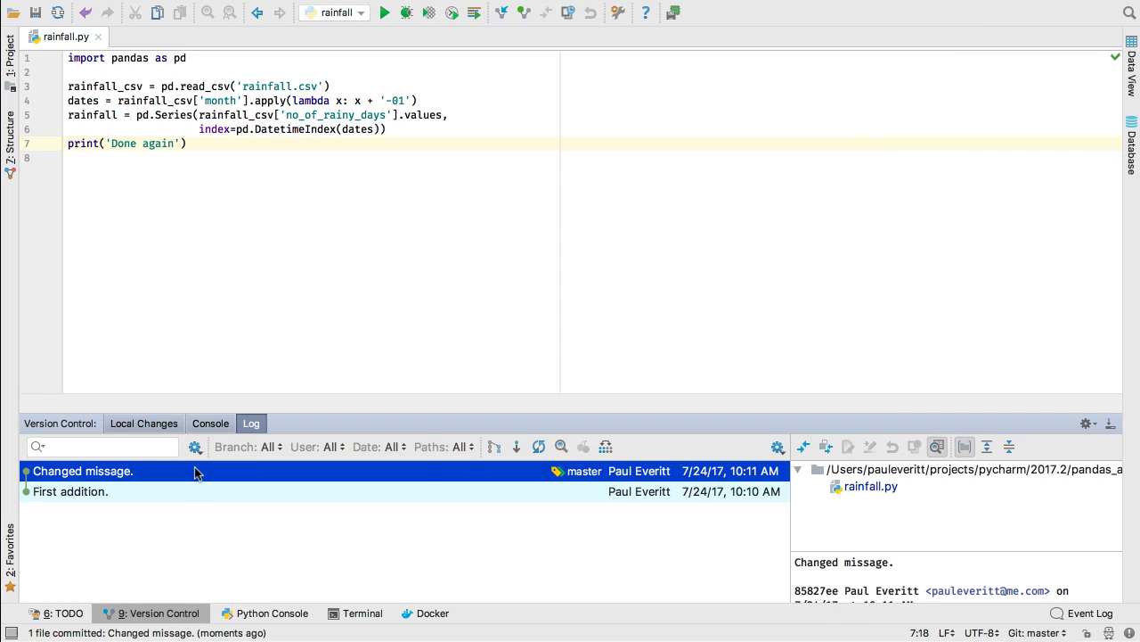
right_click(83, 470)
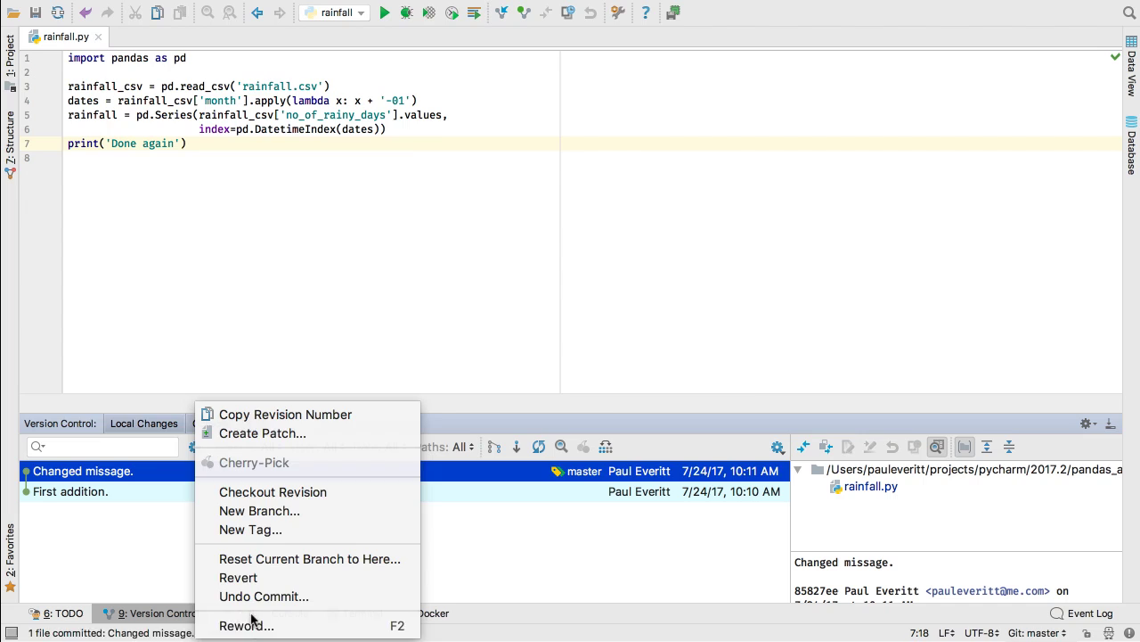
click(246, 624)
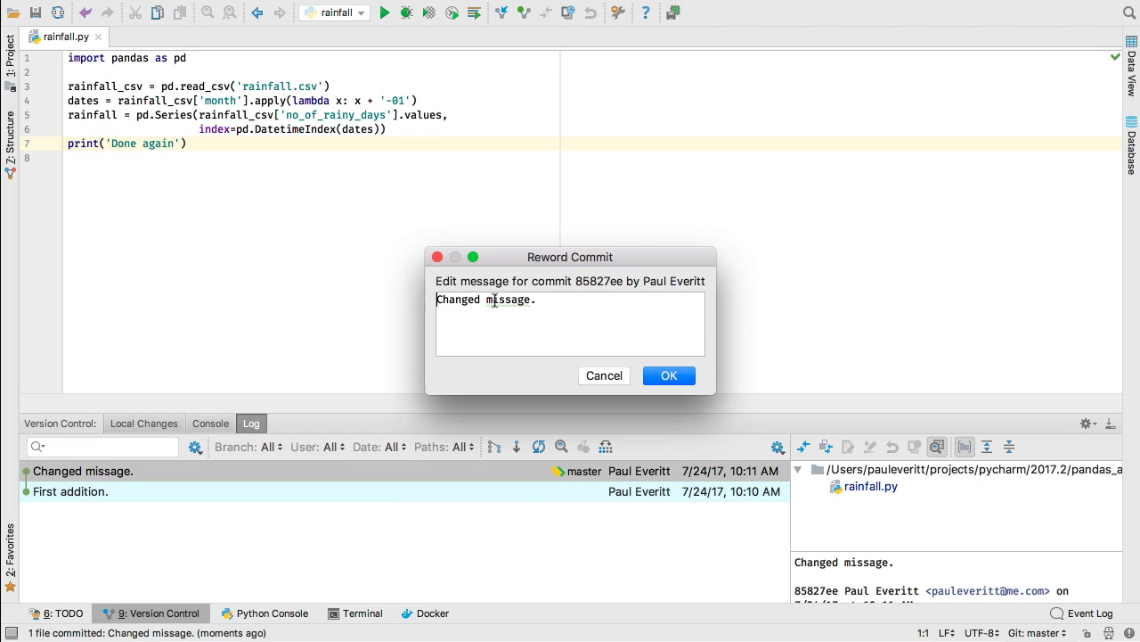
click(669, 375)
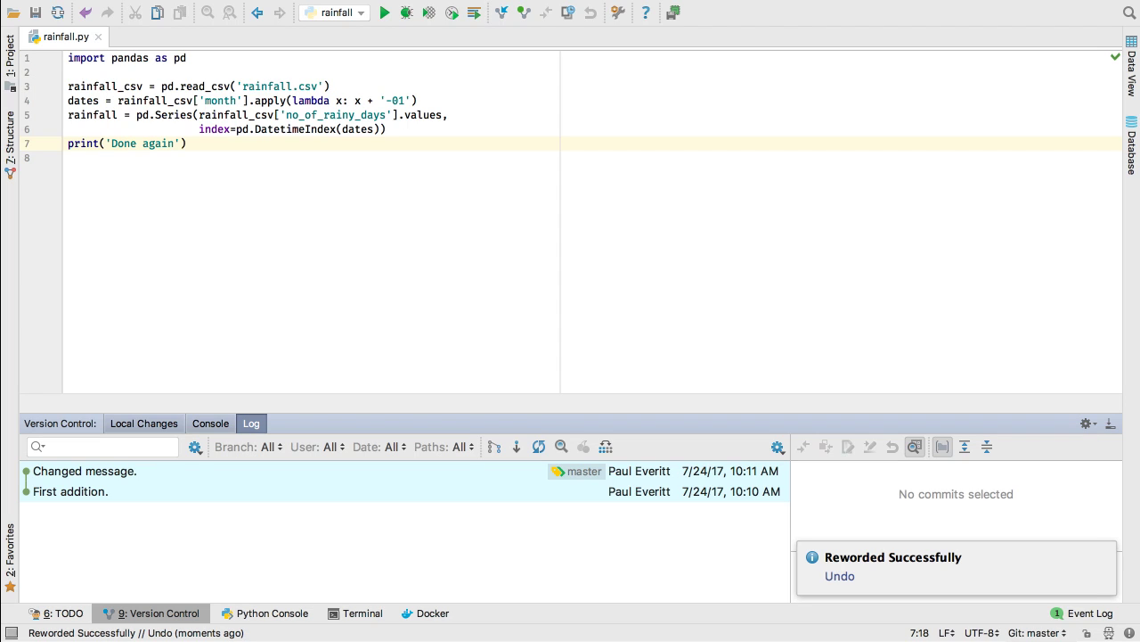
Revert the 'Changed message.' commit and commit the revert
right_click(85, 470)
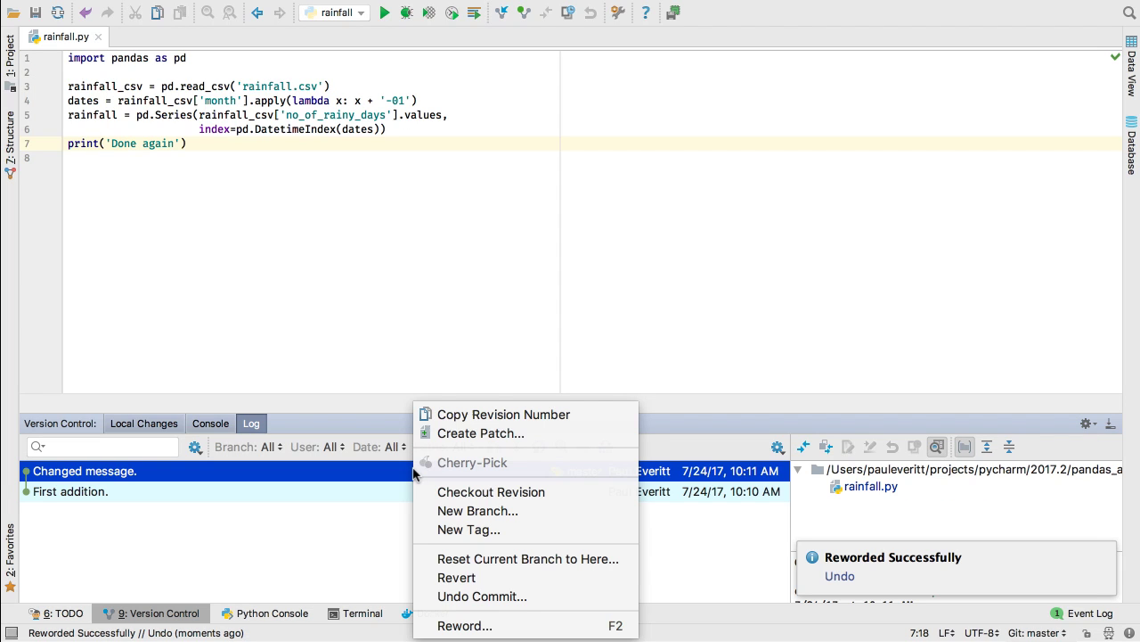
mouse_move(458, 577)
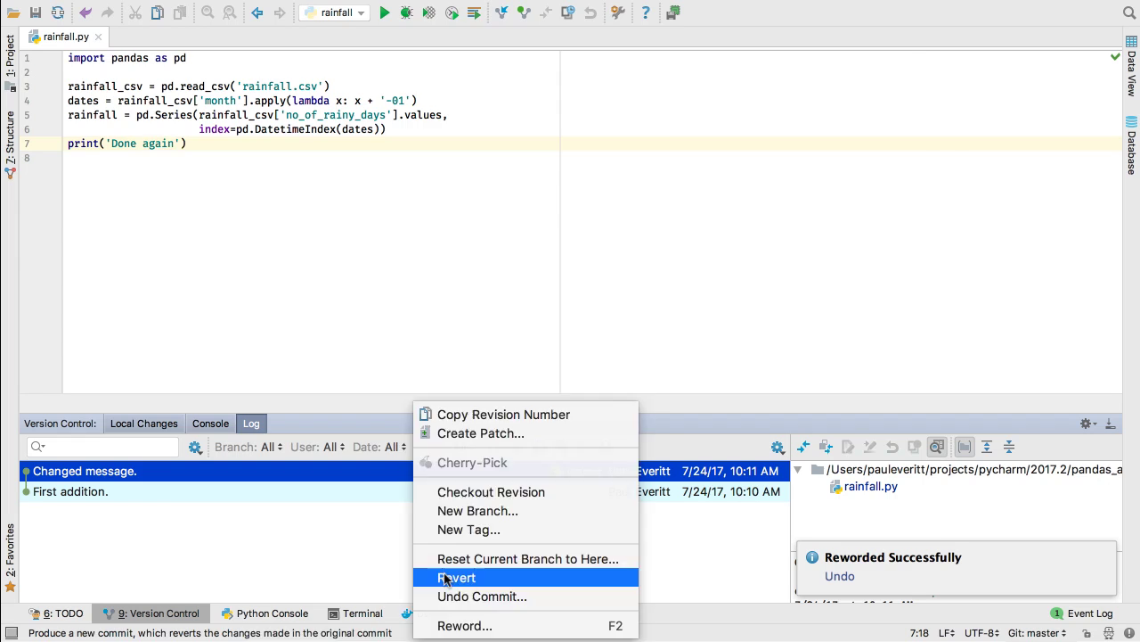
click(457, 576)
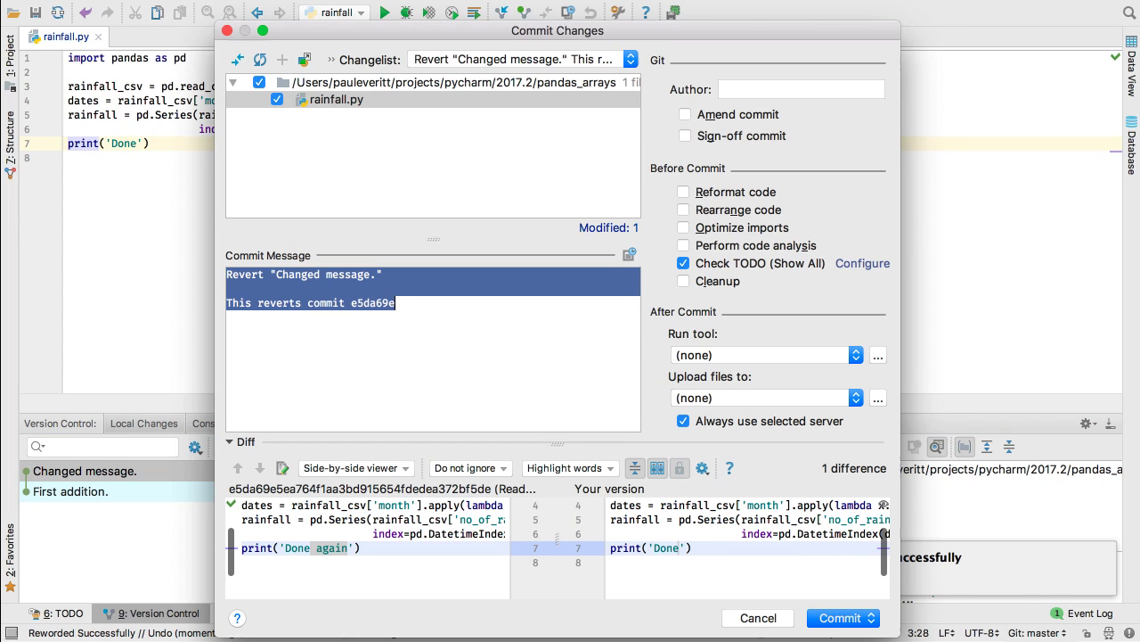
click(836, 617)
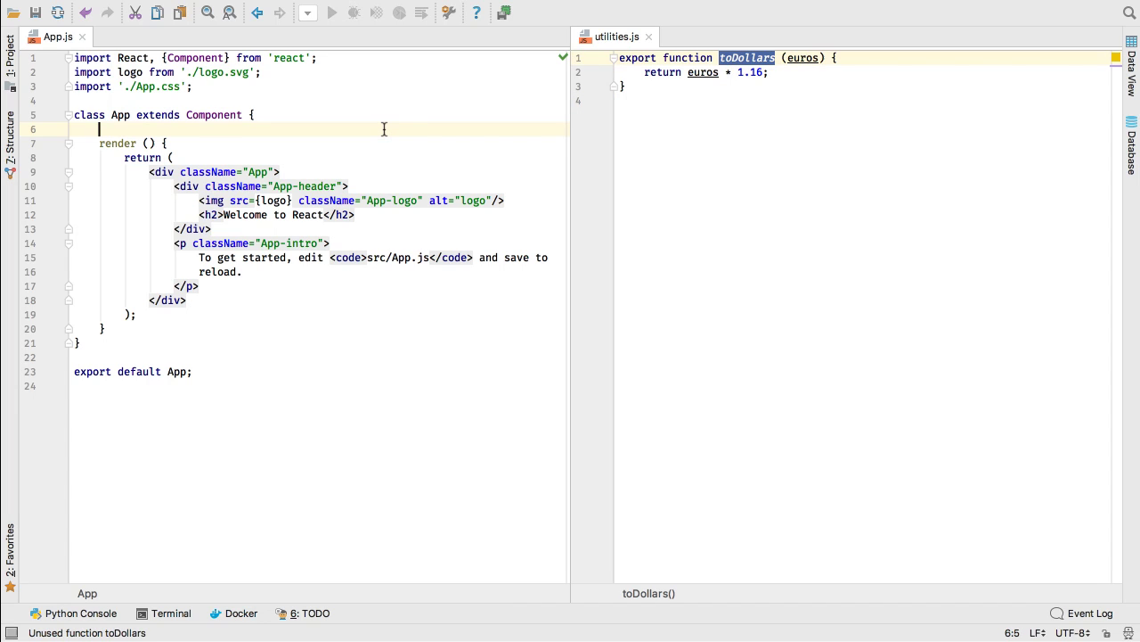
Type 'const d = toDollars' in App.js, auto-importing toDollars, and select the import line
text(const d = toDollars()
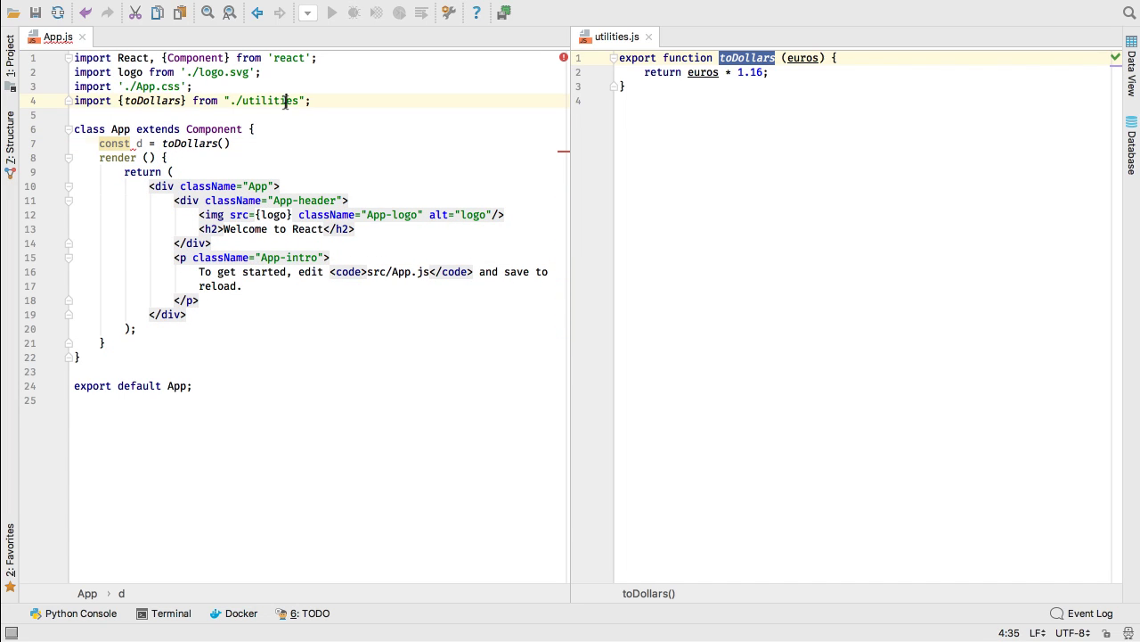
triple_click(192, 100)
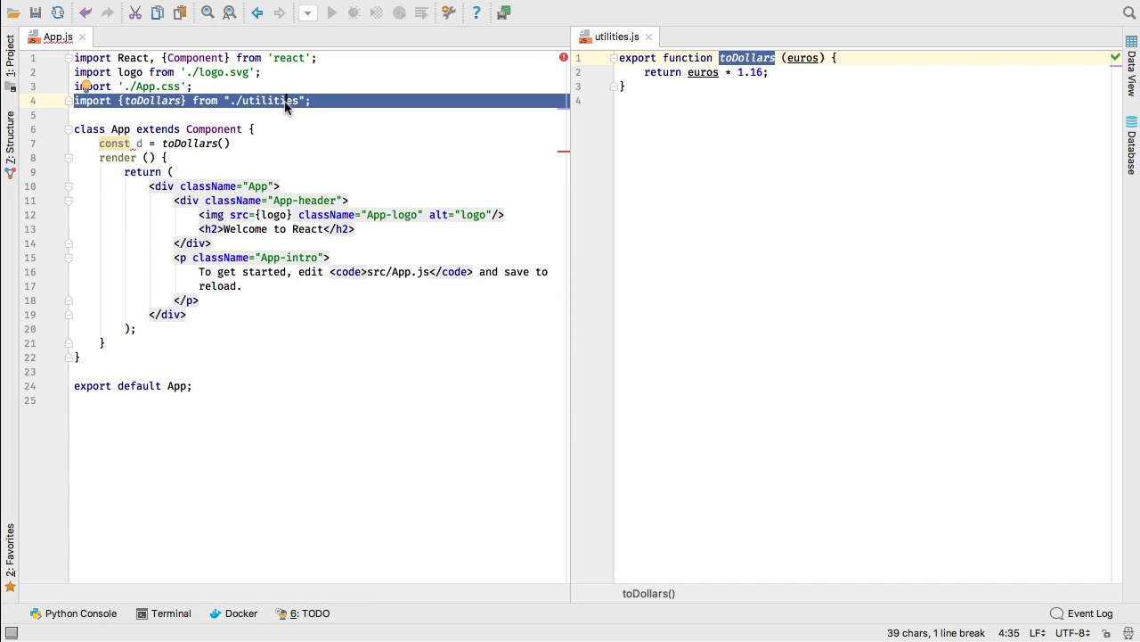